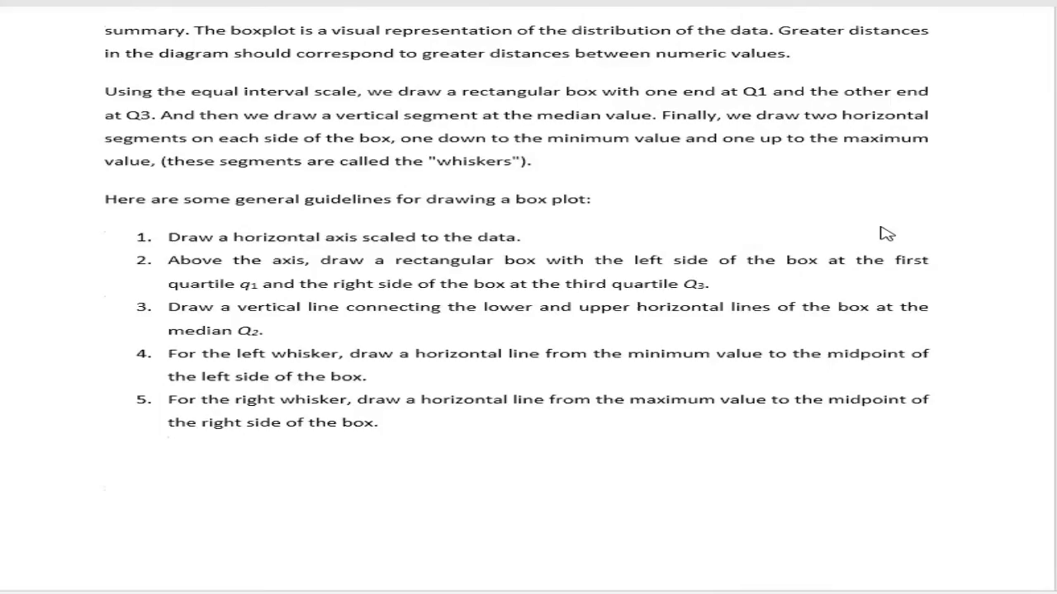
mouse_move(657, 311)
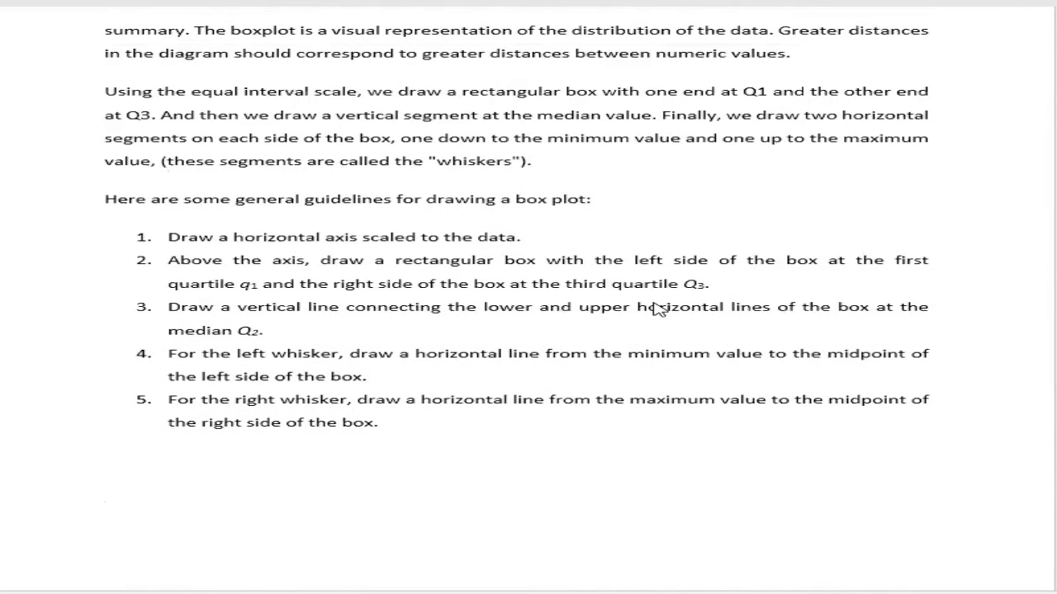
mouse_move(609, 381)
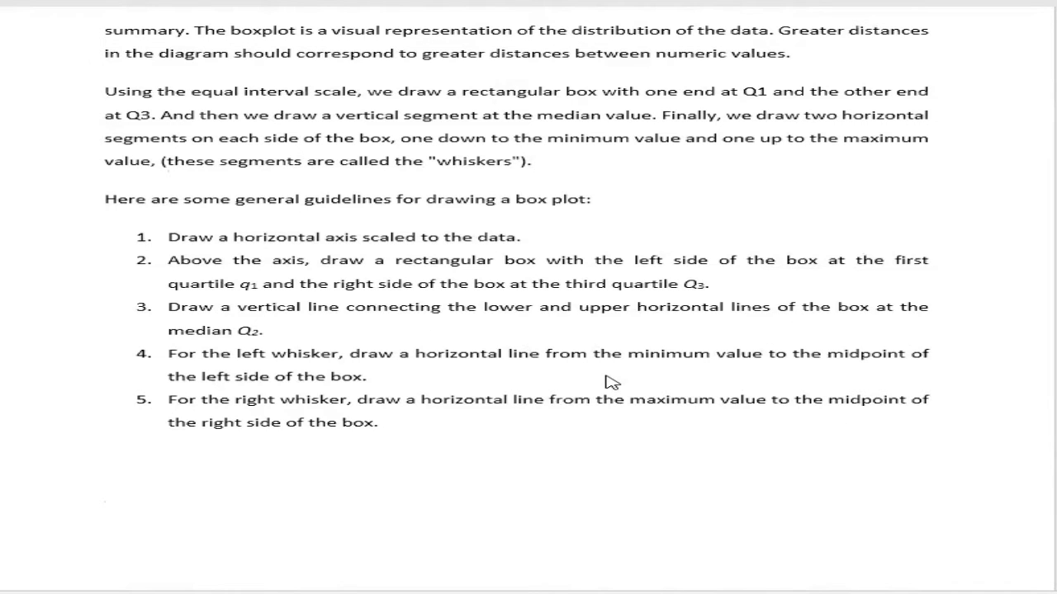
scroll("down", 3)
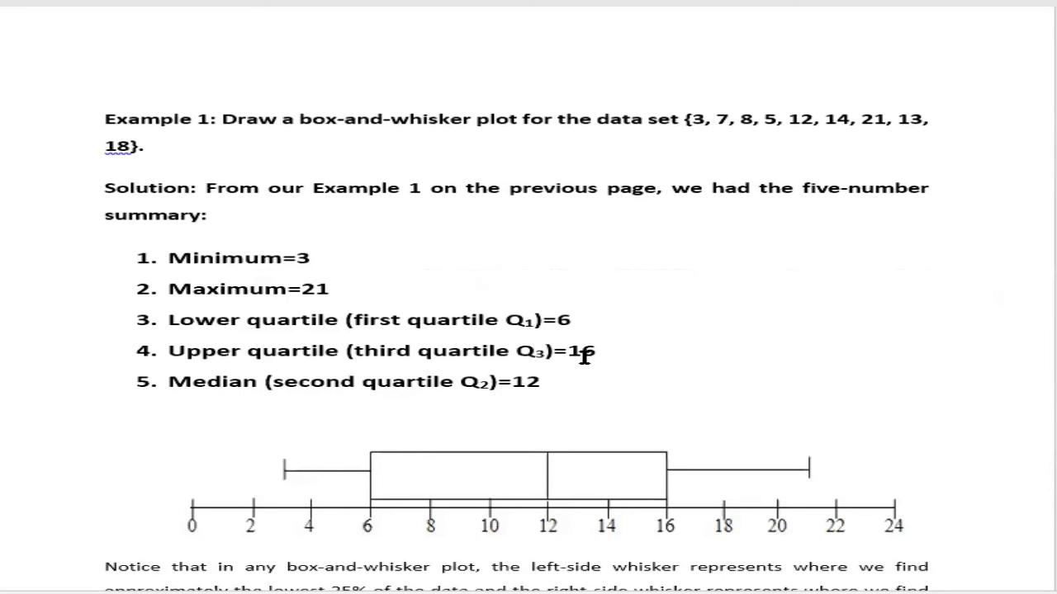
mouse_move(581, 320)
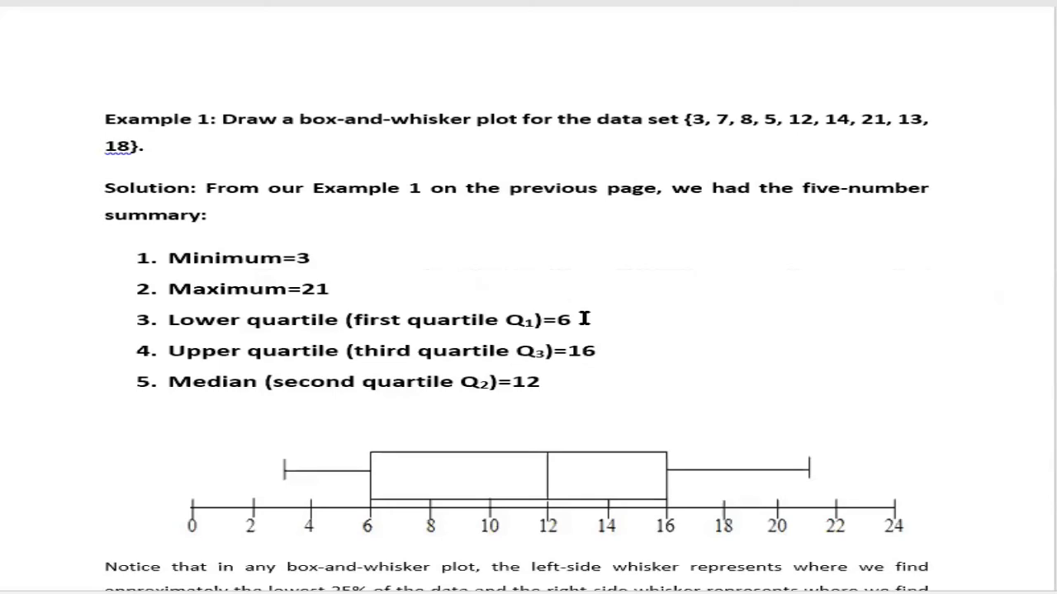
mouse_move(587, 354)
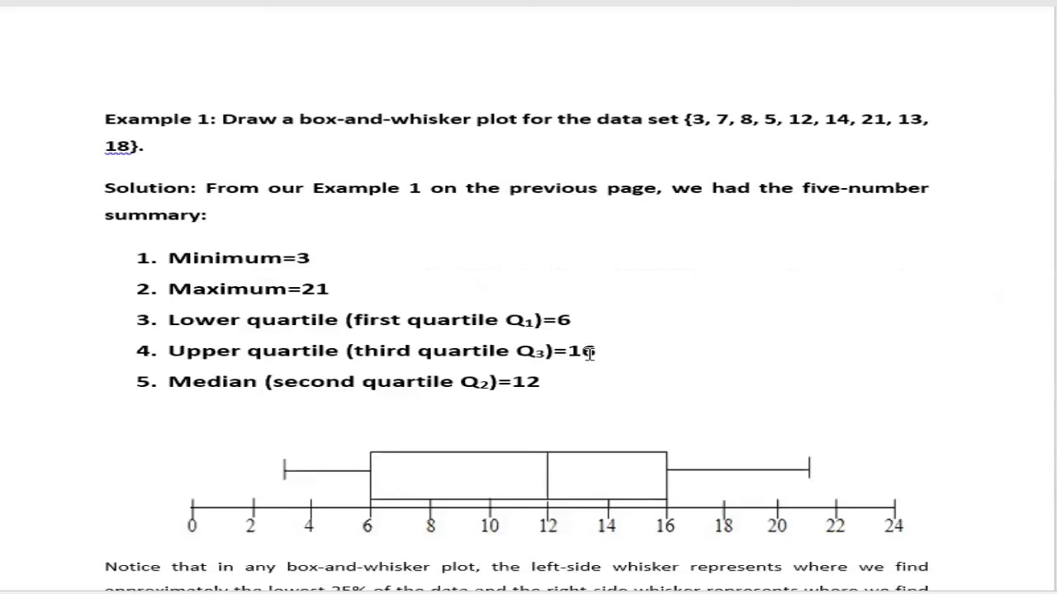
mouse_move(581, 313)
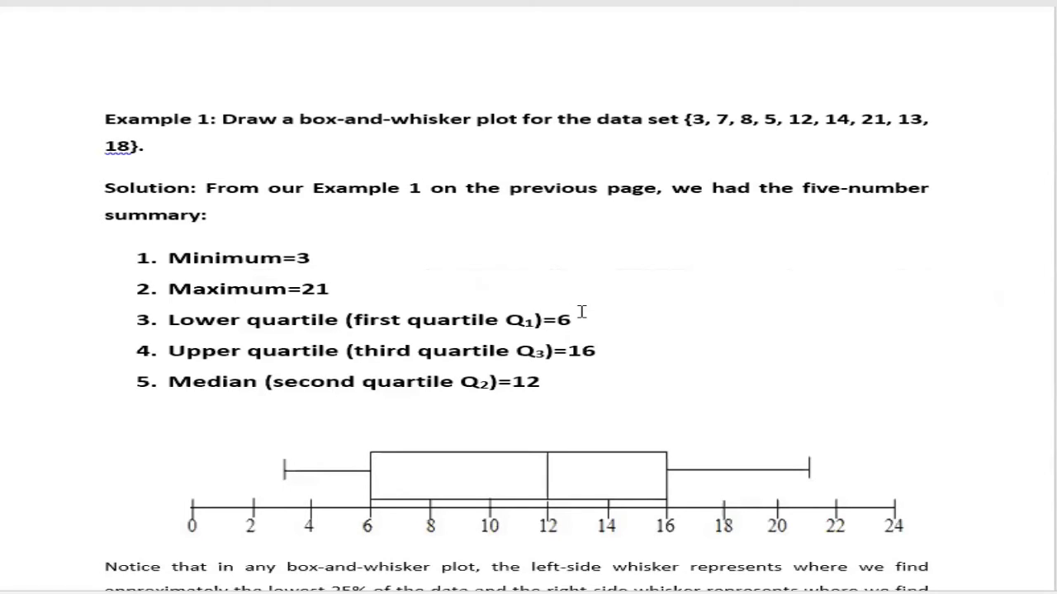
mouse_move(598, 353)
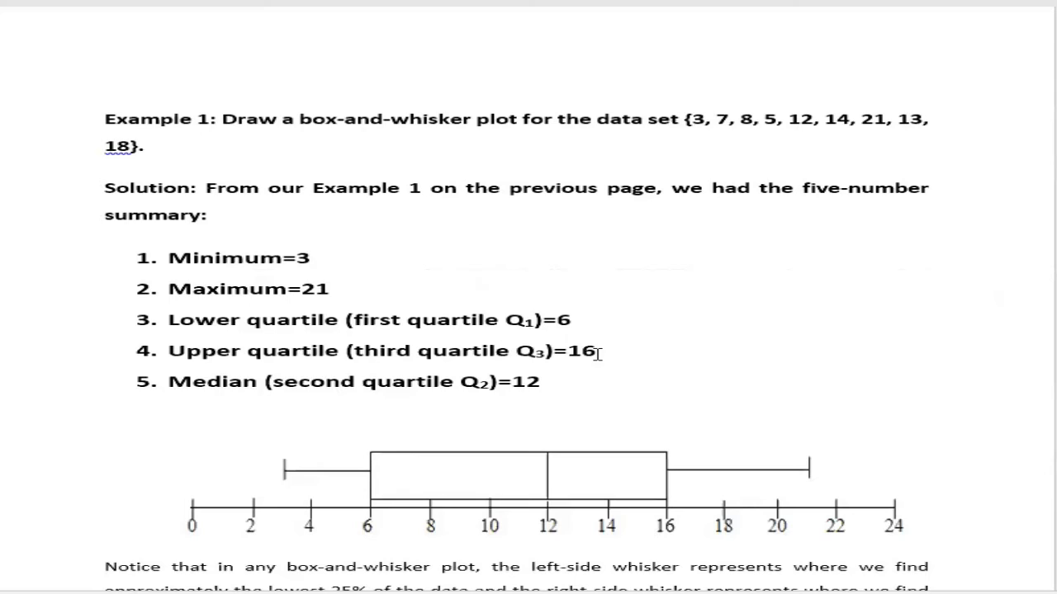
mouse_move(596, 353)
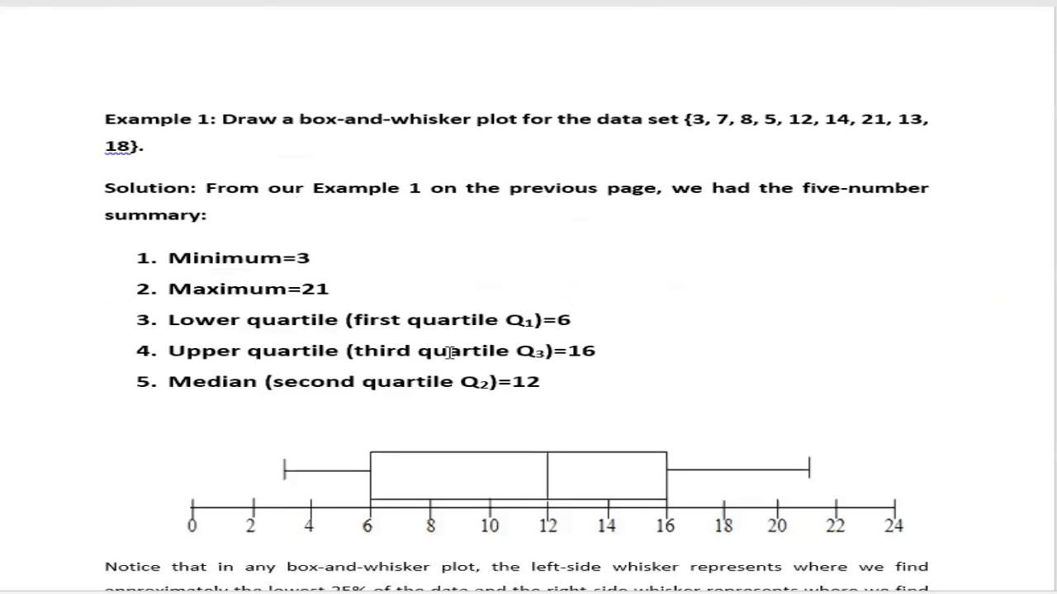
mouse_move(484, 401)
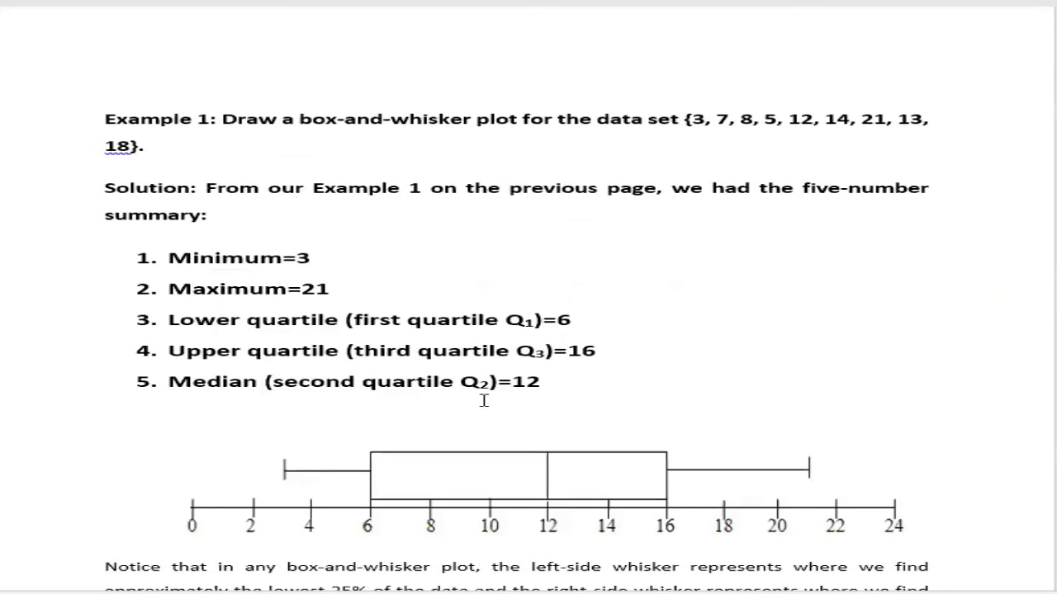